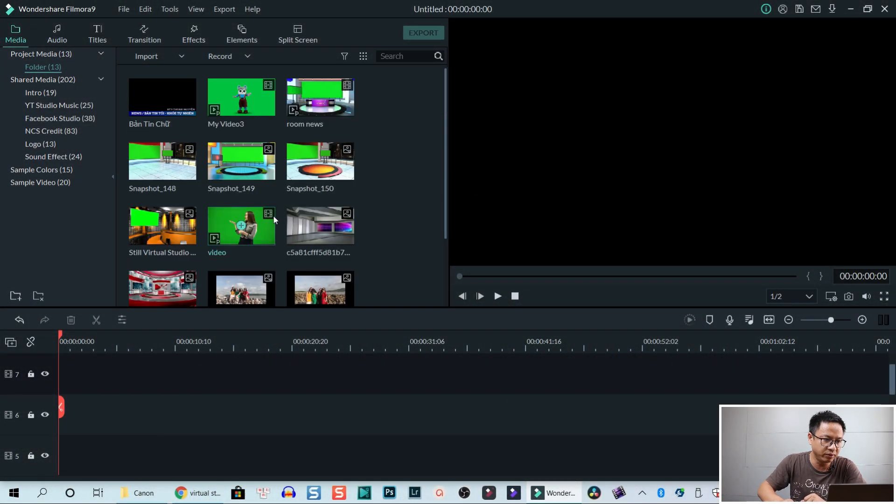
Step: Select the 'Still Virtual Studio' backdrop thumbnail in the media library
click(241, 162)
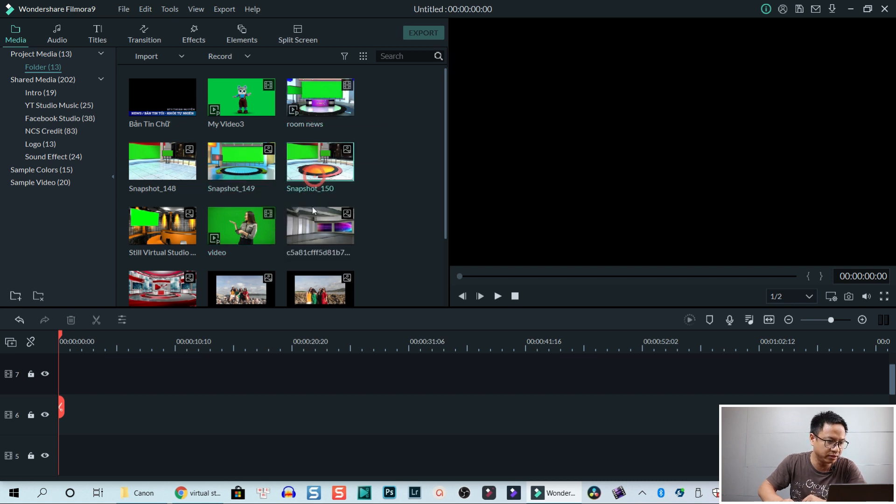
mouse_move(319, 162)
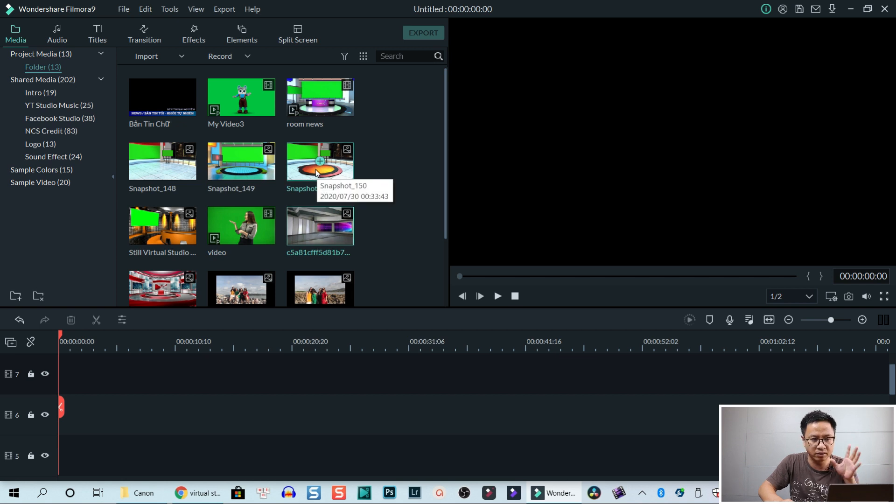
mouse_move(339, 136)
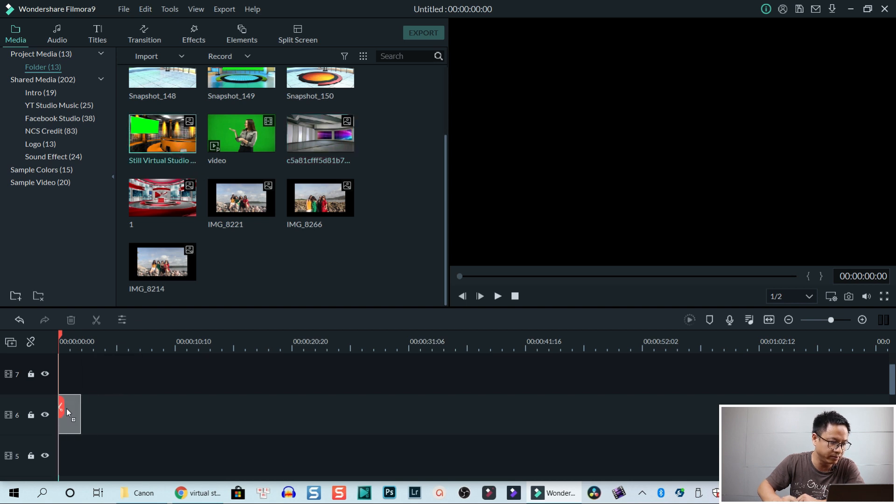
Step: Drop the Still Virtual Studio backdrop onto track 6 at the timeline start
drag(161, 131, 70, 415)
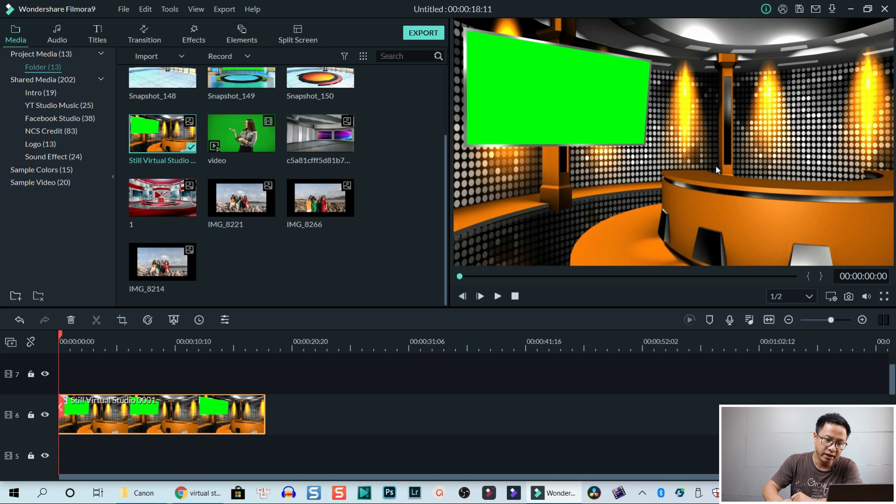
mouse_move(749, 225)
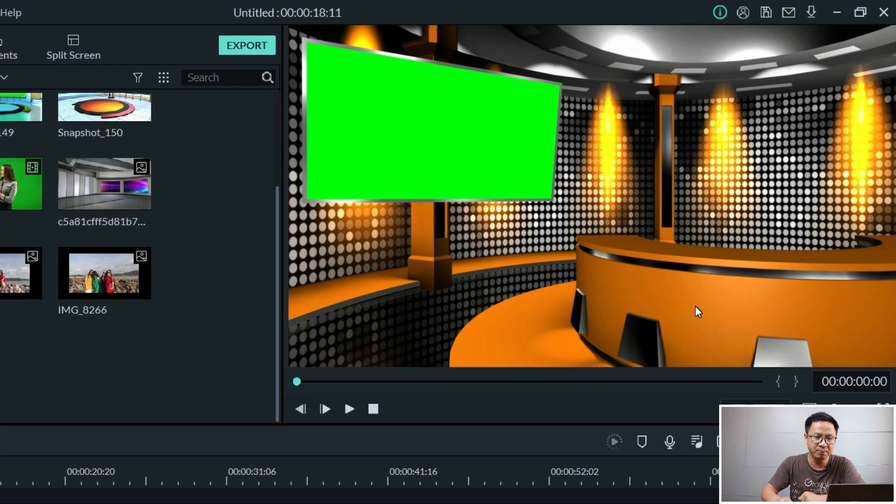
mouse_move(398, 144)
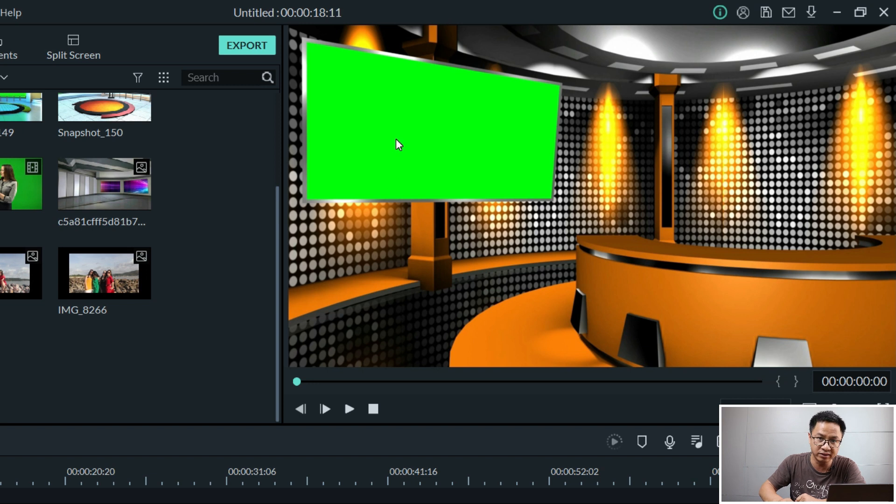
mouse_move(416, 154)
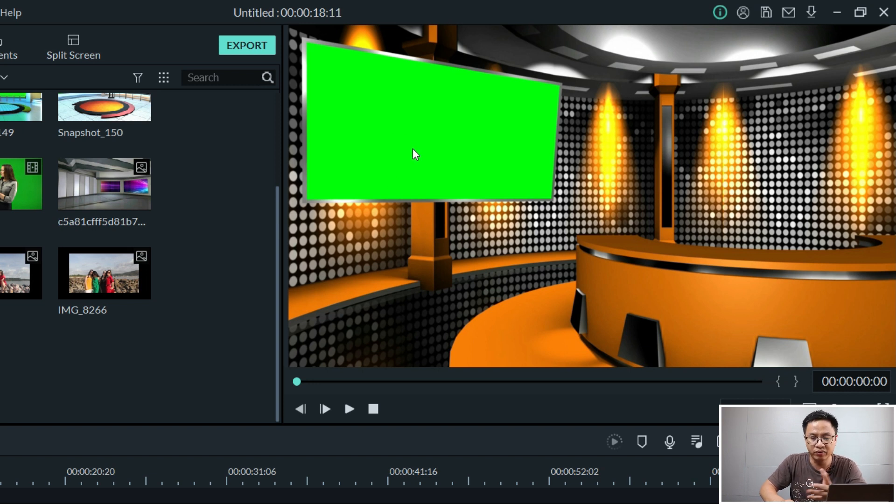
mouse_move(431, 176)
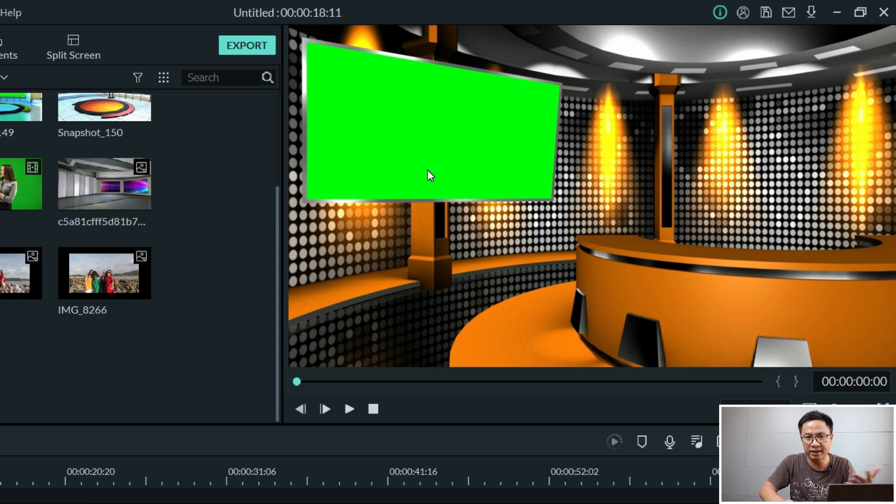
mouse_move(409, 185)
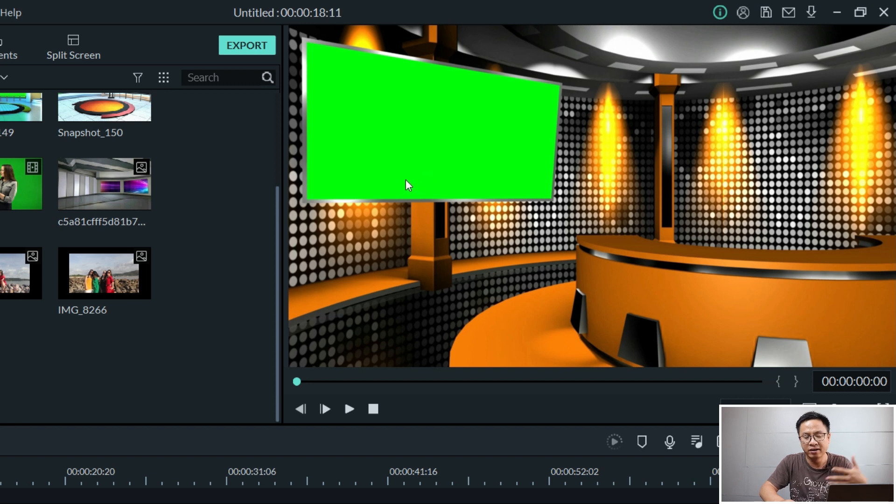
mouse_move(423, 169)
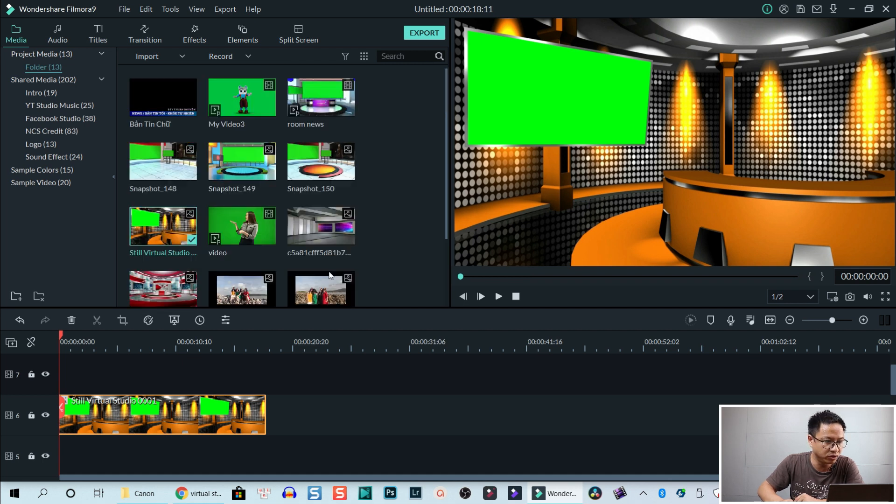
mouse_move(269, 242)
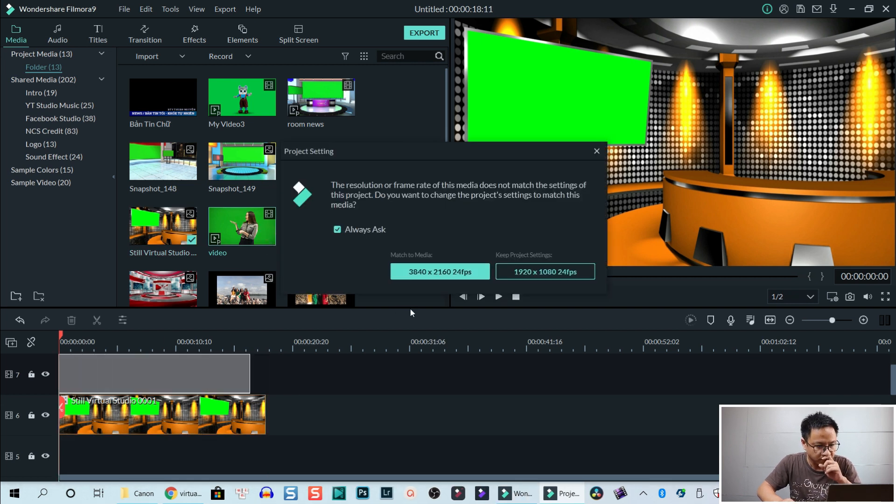
mouse_move(421, 291)
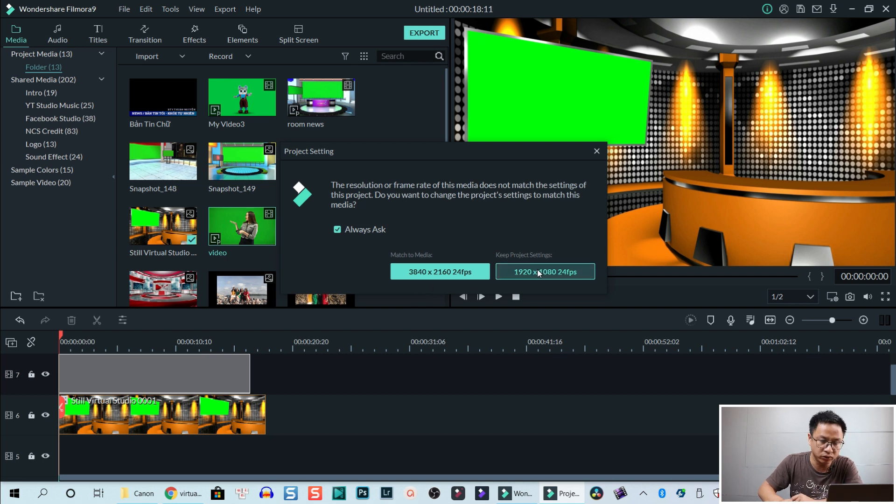
Step: Keep the project at 1920 x 1080 24fps when the presenter clip lands on track 7
click(543, 272)
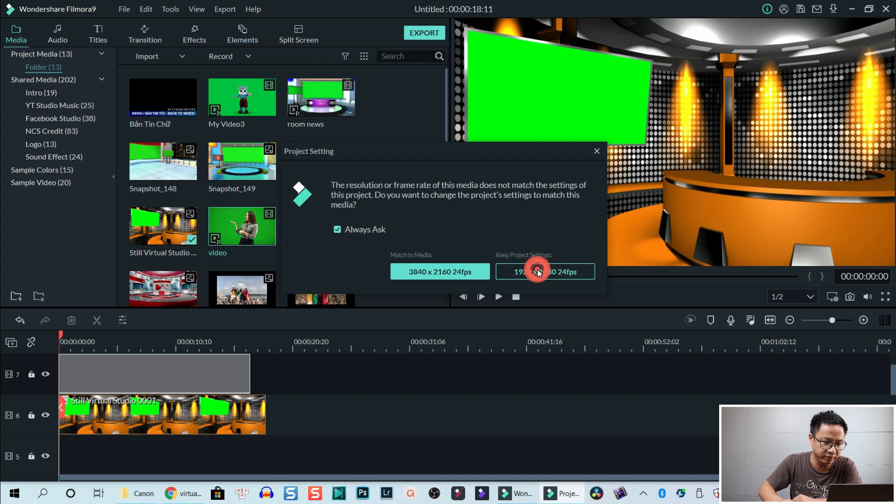
click(543, 272)
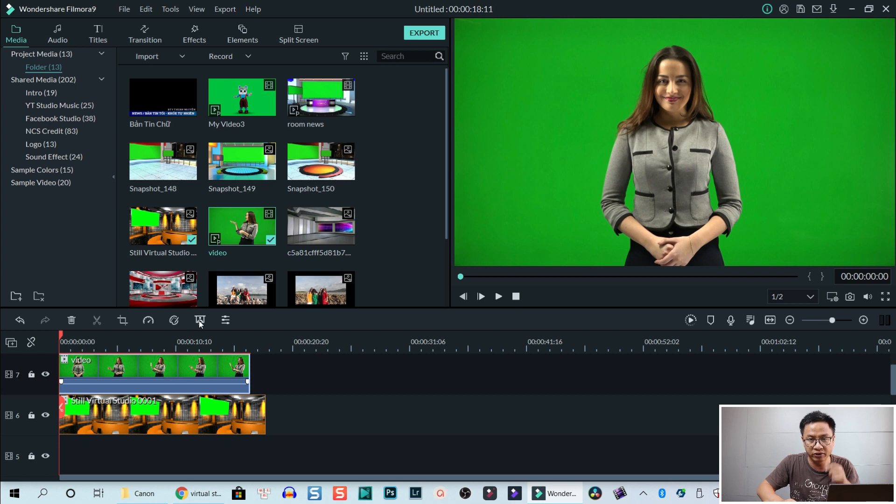
mouse_move(200, 320)
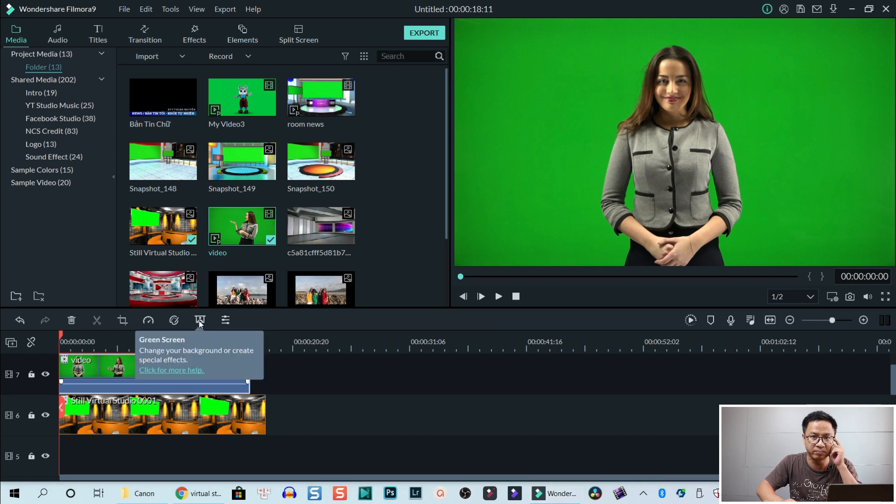
Step: Enable Chroma Key on the presenter clip and set its Offset to 5
click(200, 320)
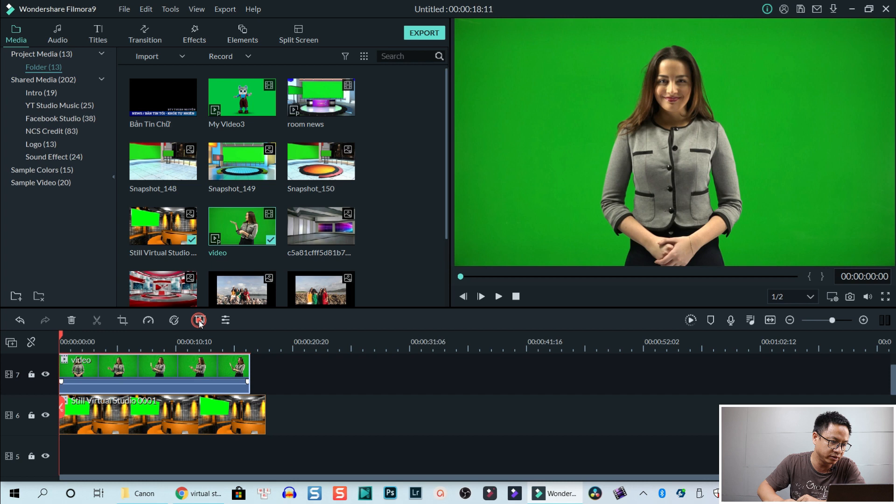
click(198, 320)
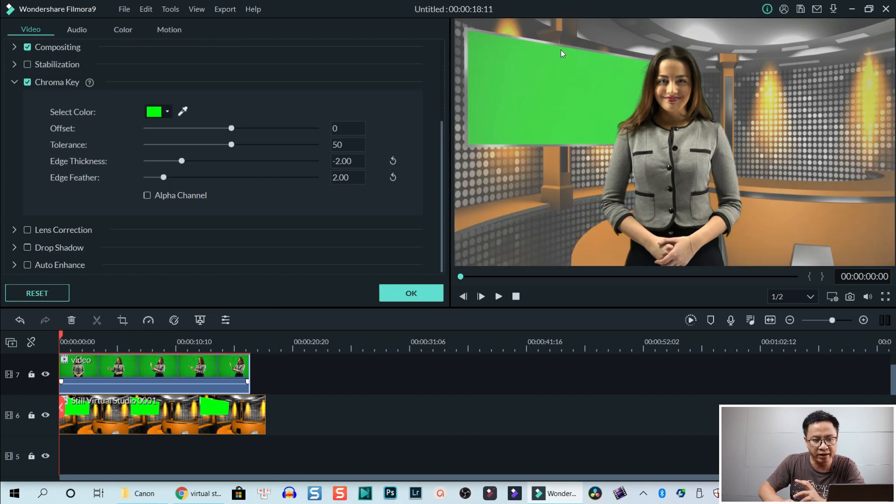
mouse_move(541, 134)
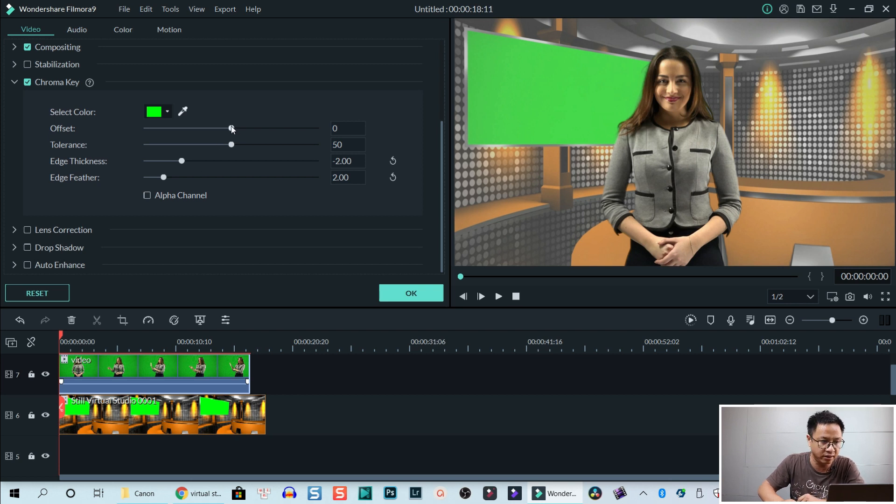
drag(231, 127, 235, 128)
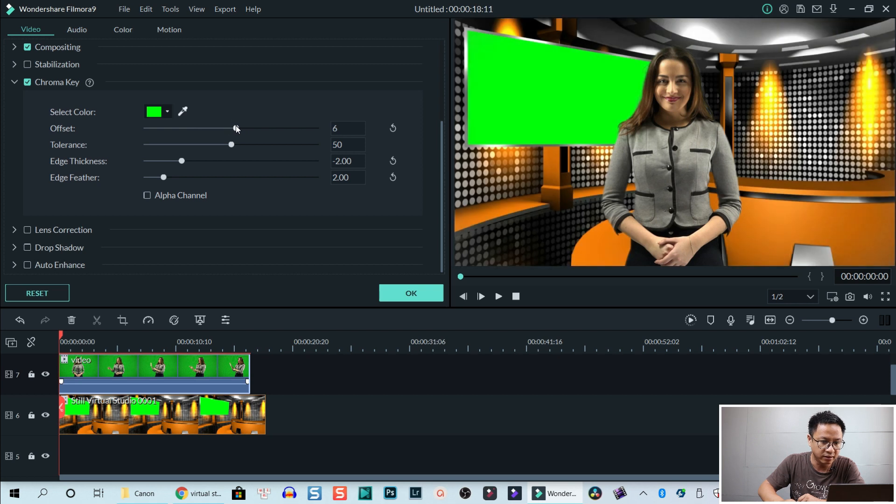
drag(236, 128, 235, 128)
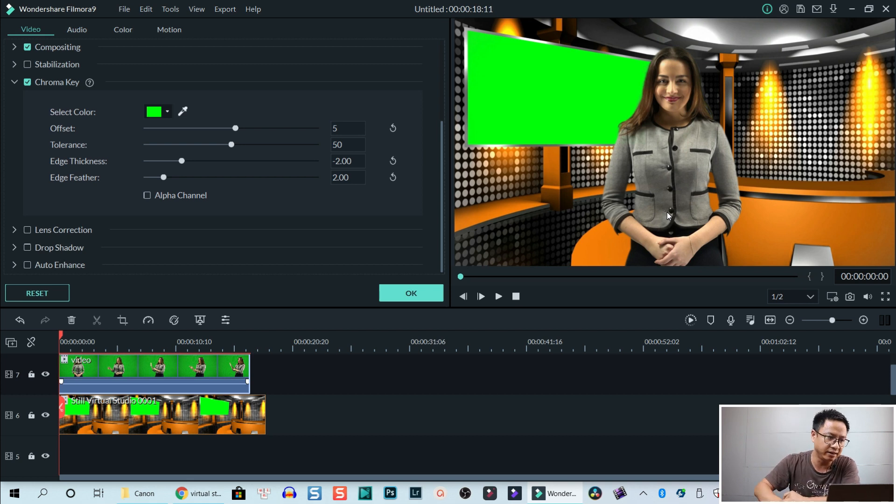
mouse_move(280, 134)
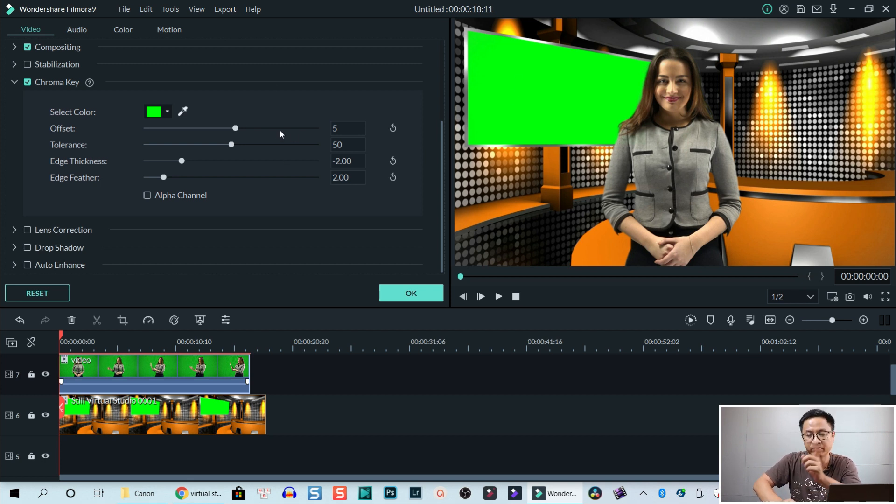
mouse_move(238, 147)
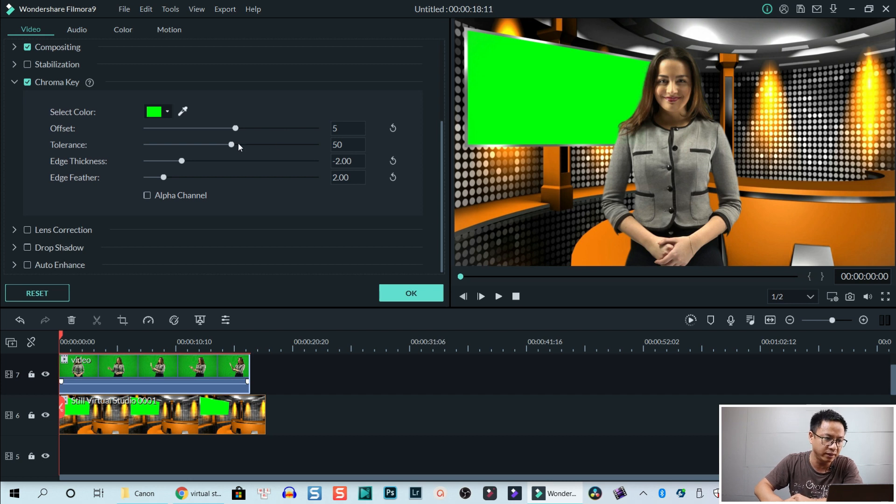
mouse_move(253, 169)
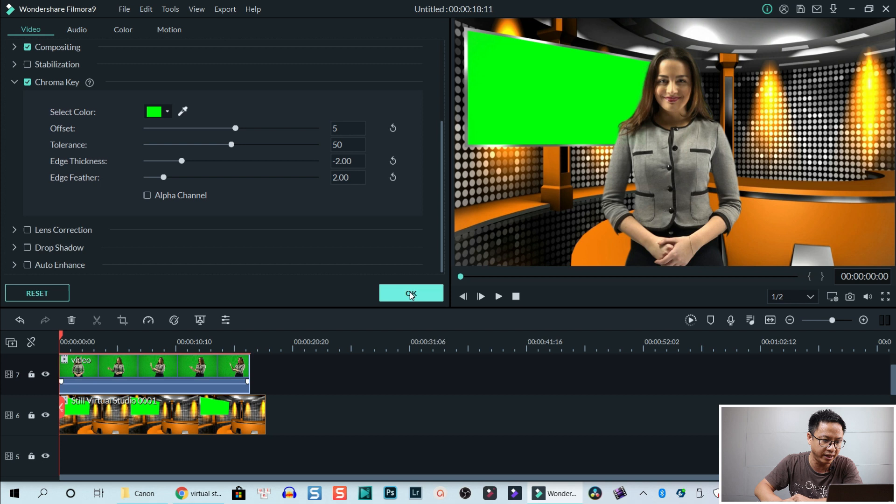
Step: Confirm the chroma key settings with OK and lock track 6 holding the backdrop
click(411, 292)
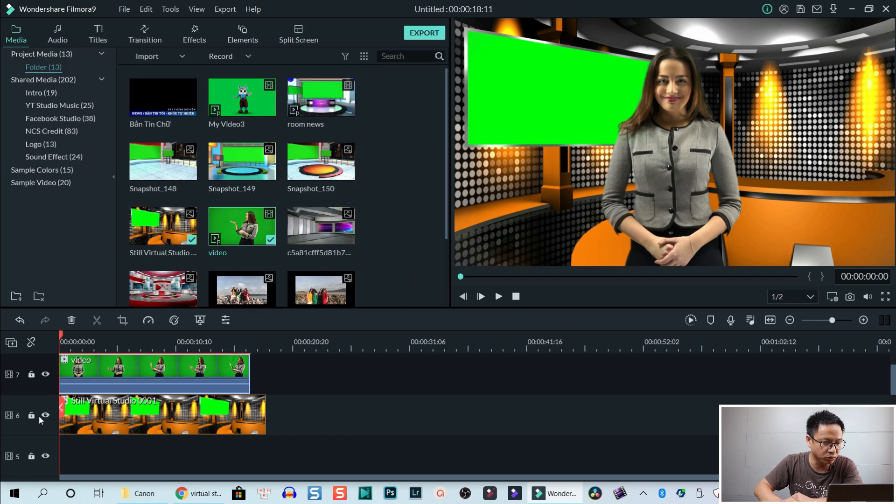
mouse_move(31, 415)
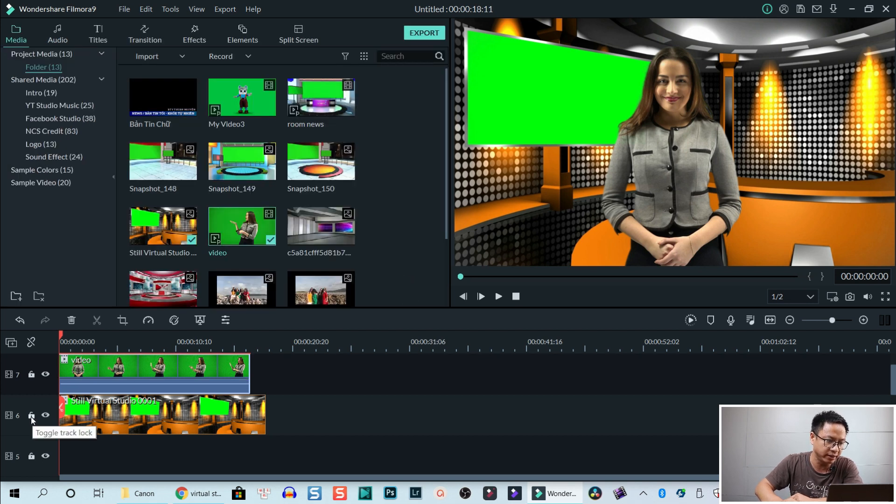
click(31, 415)
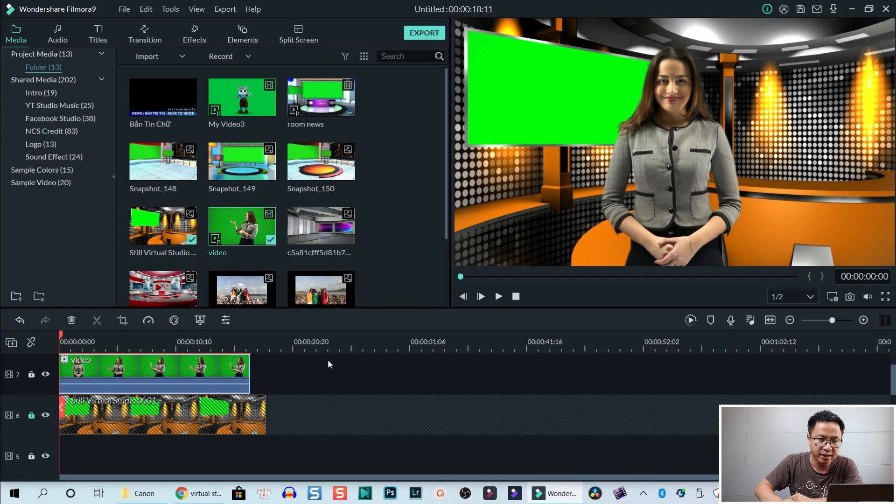
mouse_move(745, 112)
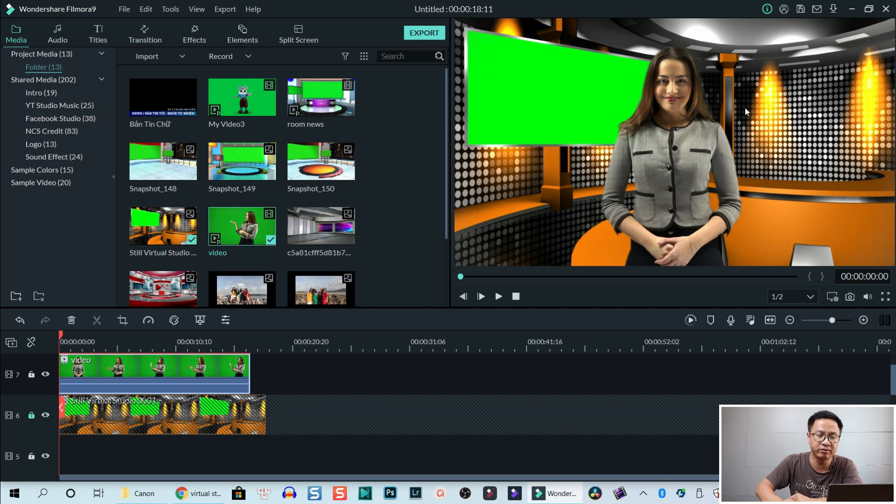
mouse_move(688, 144)
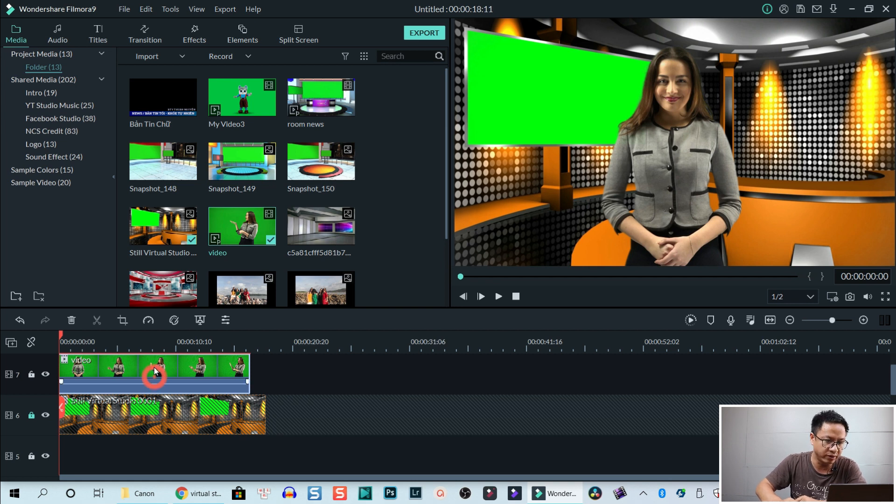
Step: Bring up the presenter clip's video settings from the timeline for resizing
double_click(154, 372)
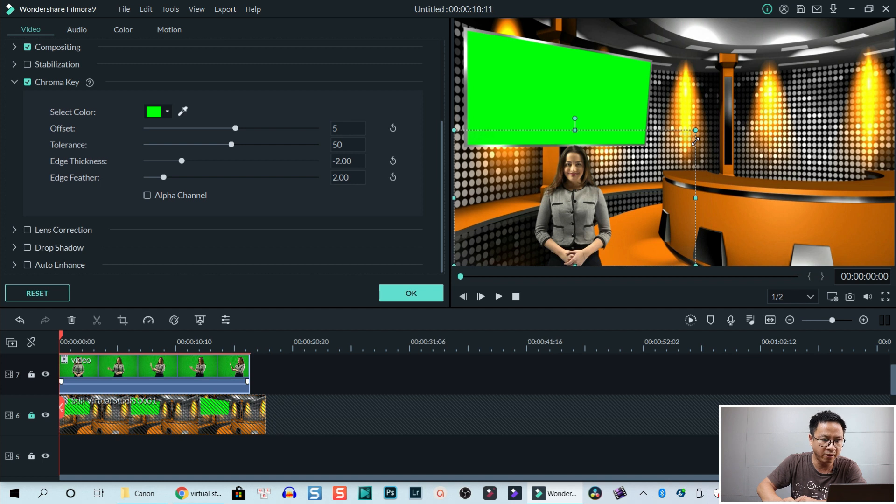
mouse_move(582, 216)
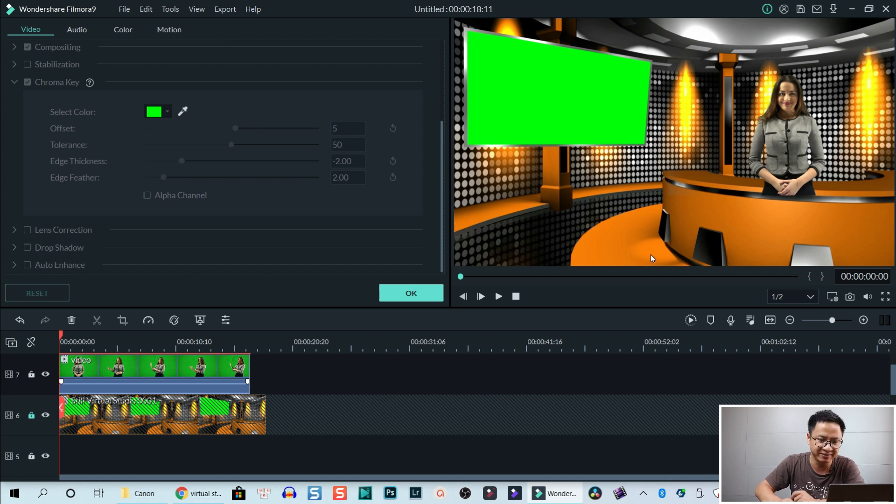
mouse_move(789, 201)
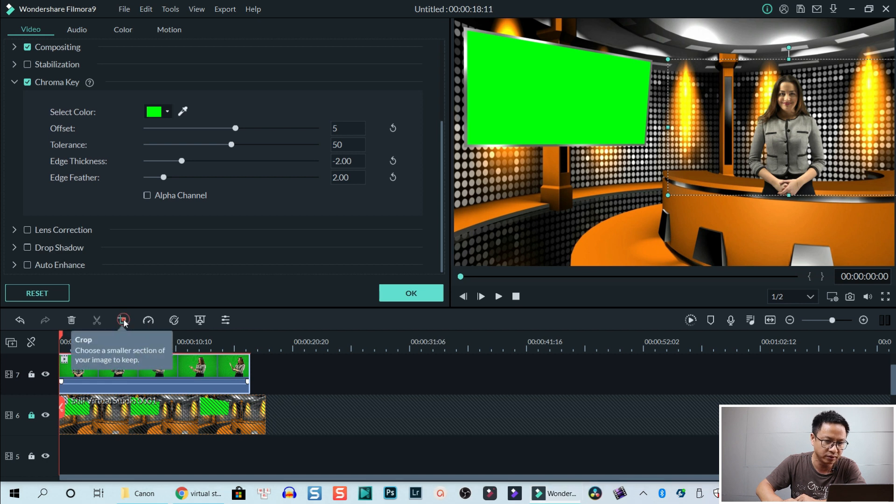
click(123, 320)
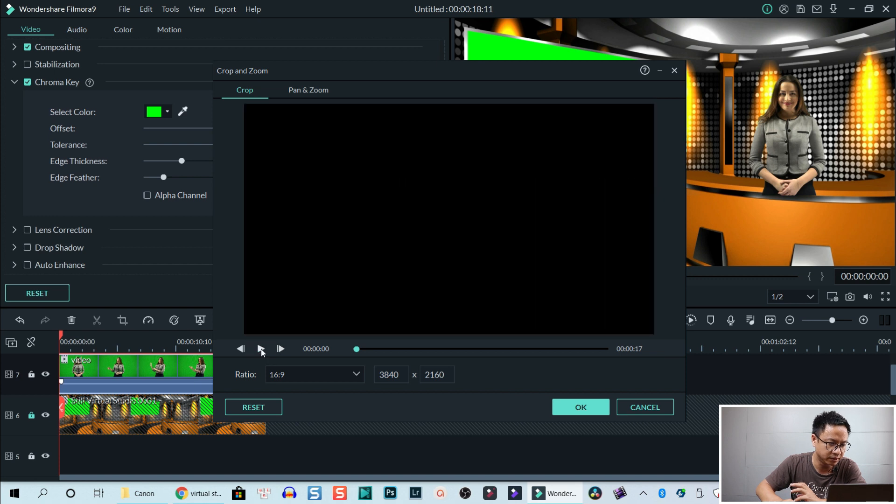
click(260, 348)
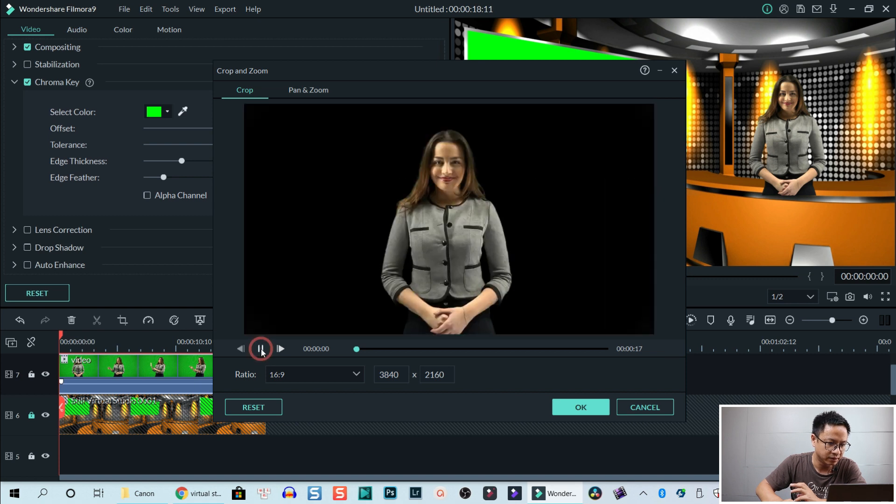
click(260, 348)
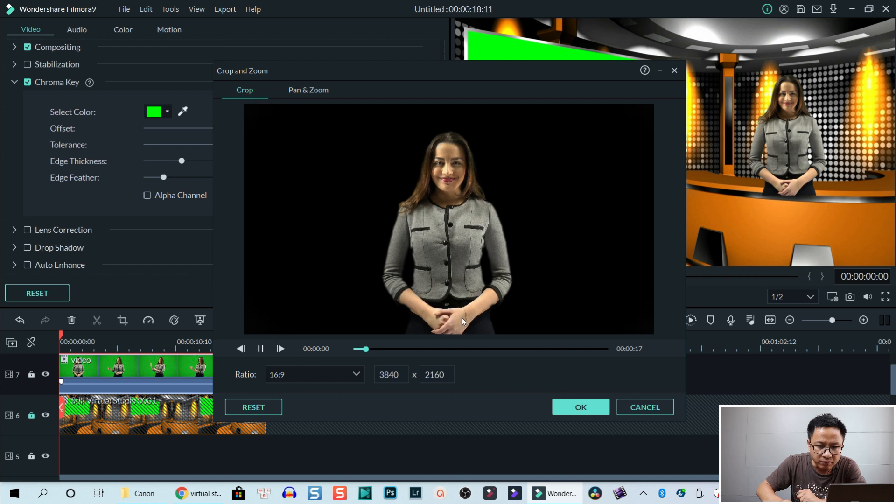
mouse_move(802, 185)
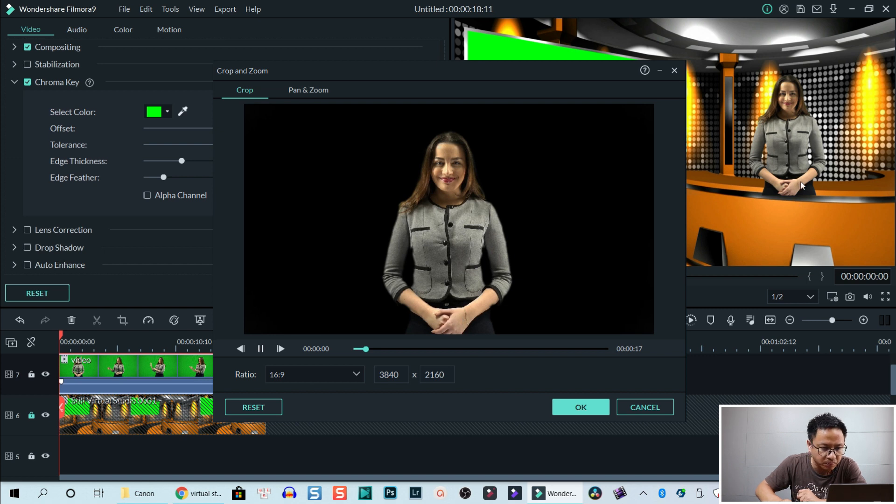
click(449, 229)
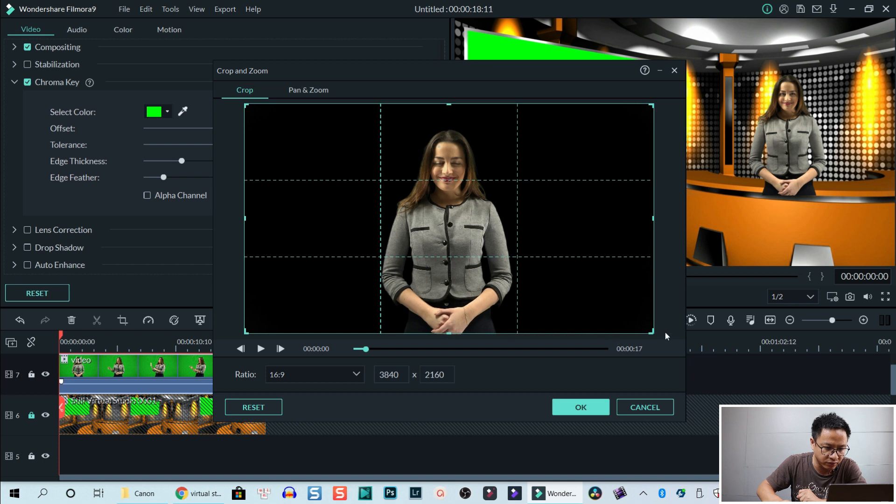
drag(652, 332, 602, 304)
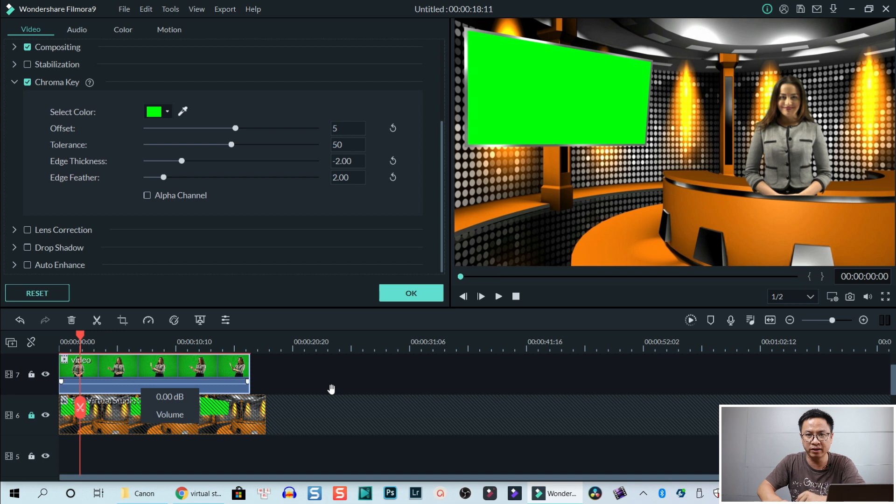
click(480, 296)
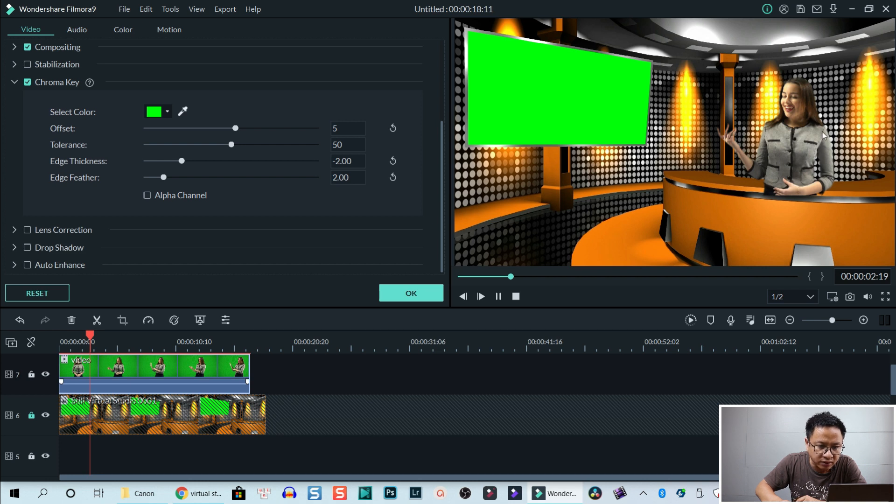
click(480, 296)
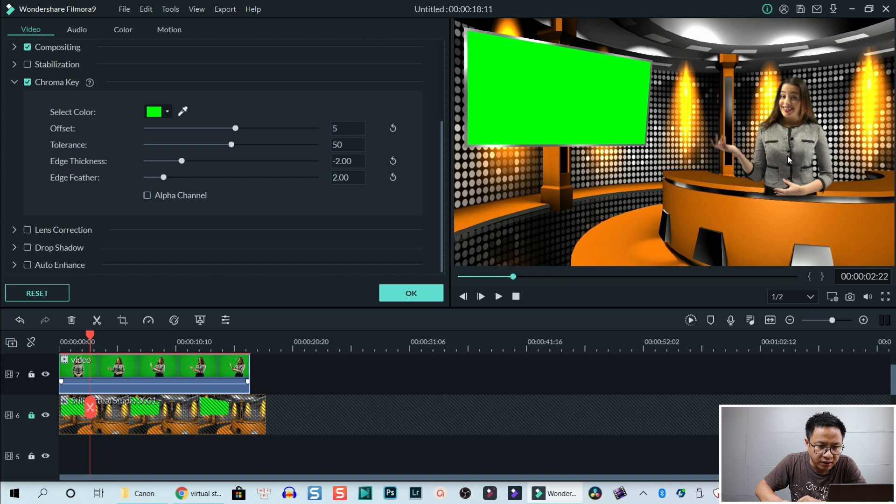
click(788, 145)
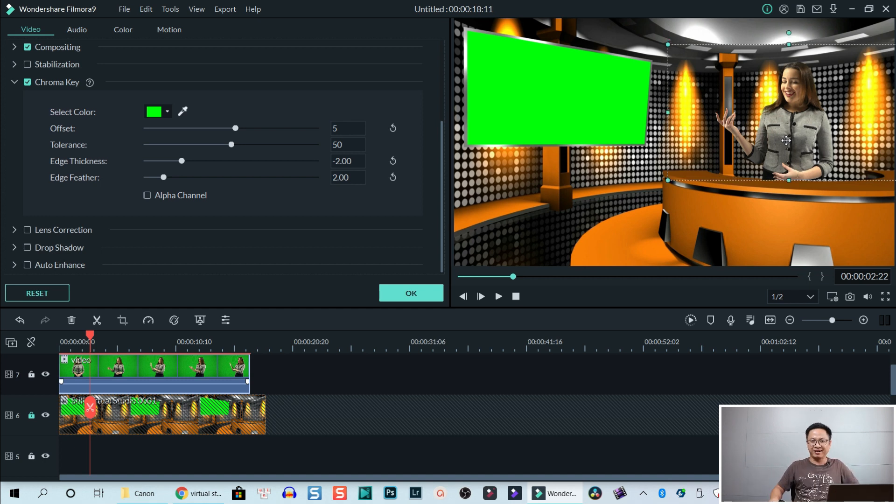
mouse_move(576, 377)
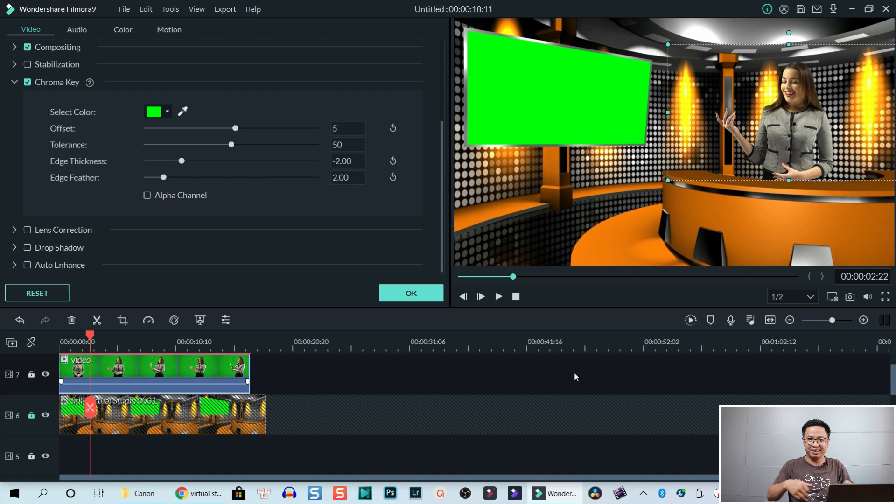
mouse_move(561, 398)
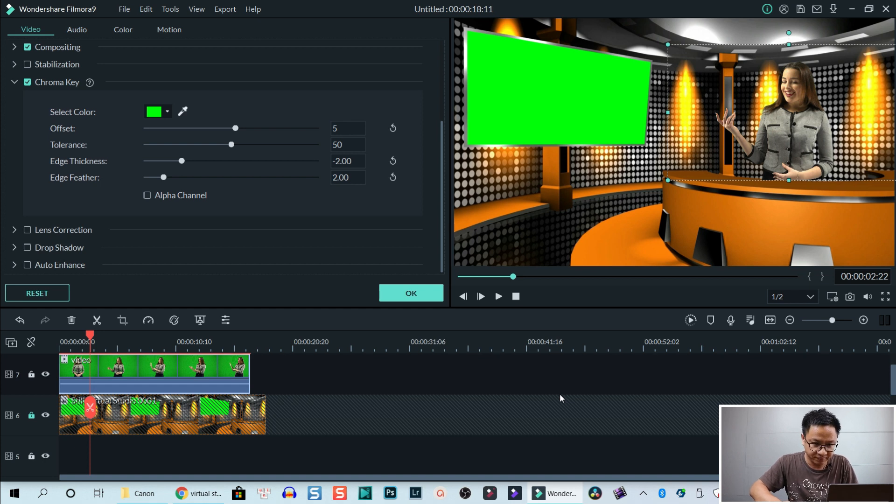
mouse_move(485, 358)
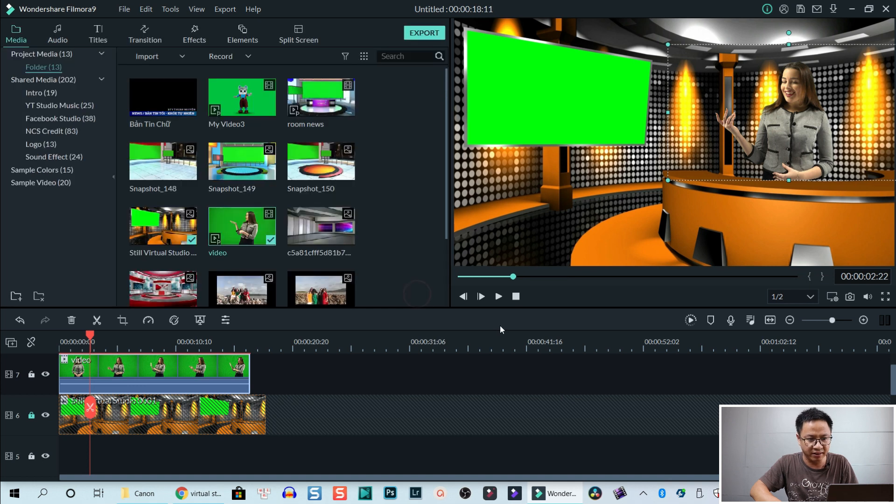
mouse_move(340, 414)
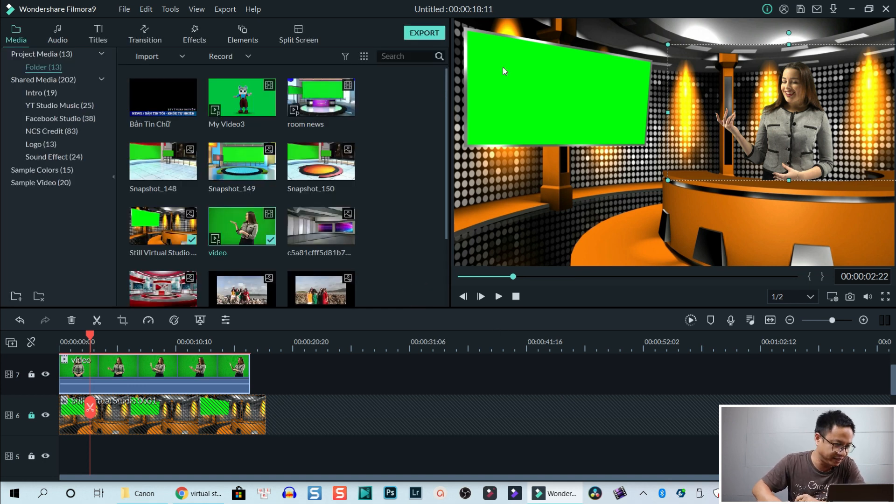
mouse_move(511, 82)
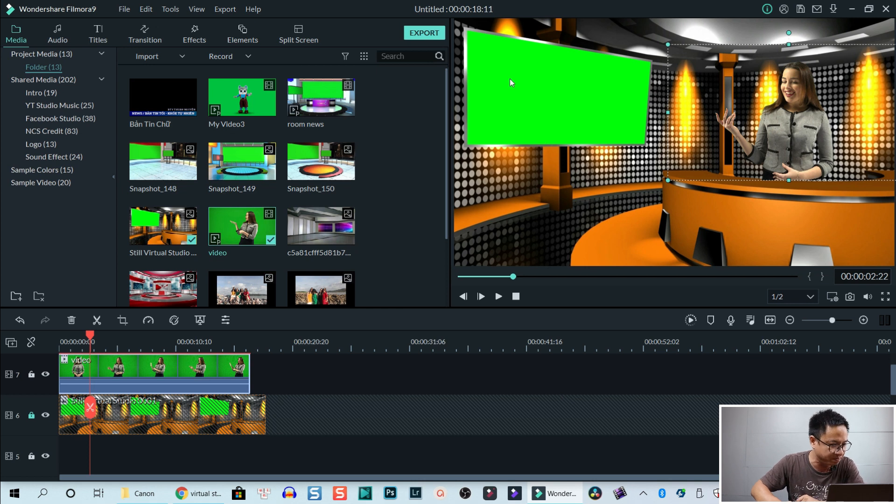
mouse_move(614, 82)
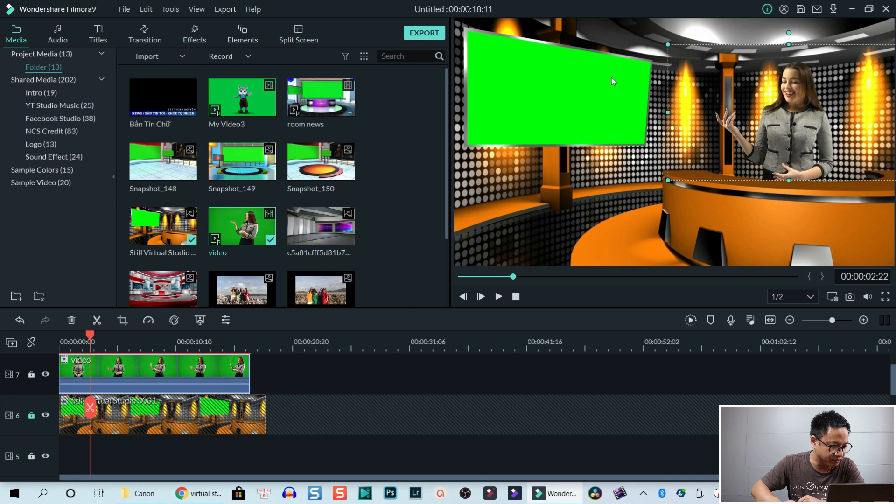
Step: Scroll the media library down to the photo clips including IMG_8221
scroll(down, 3)
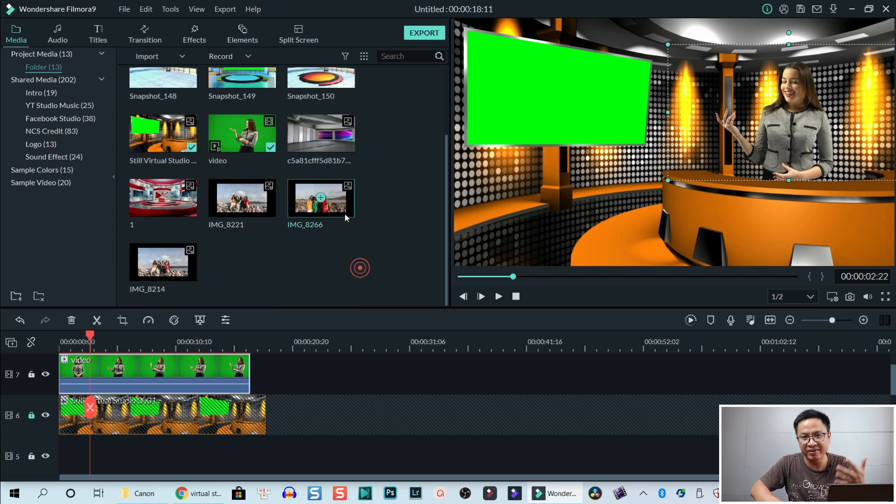
mouse_move(360, 373)
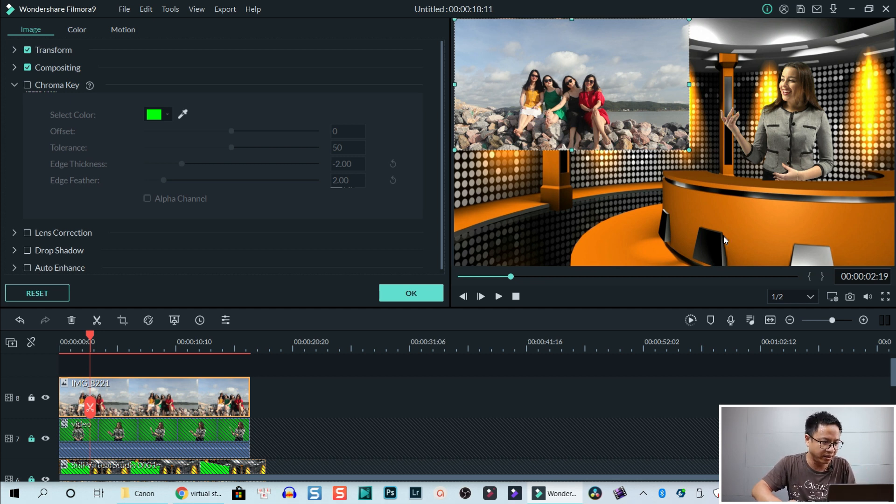
mouse_move(506, 91)
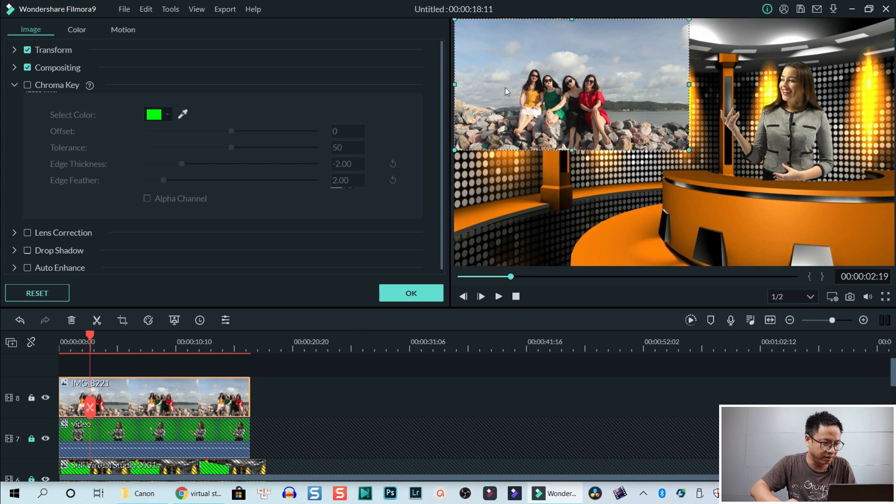
mouse_move(550, 159)
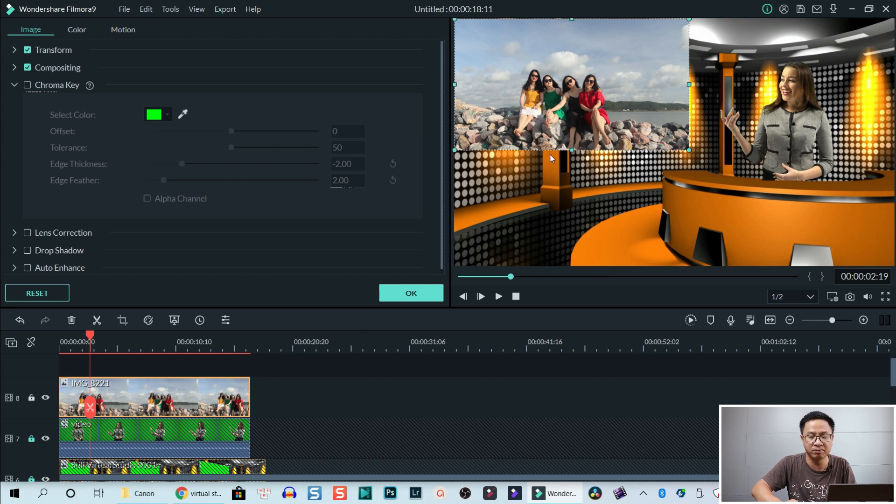
mouse_move(454, 210)
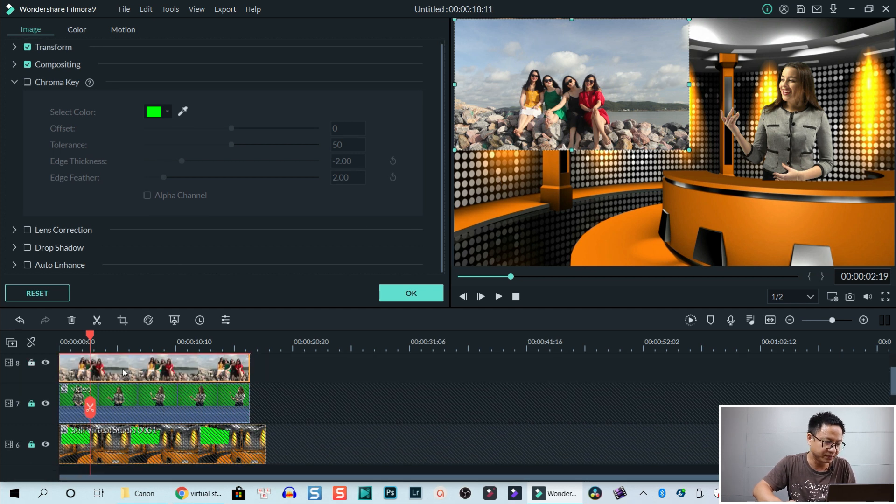
Step: Scroll the timeline to reach track 5 beneath the studio backdrop
scroll(down, 3)
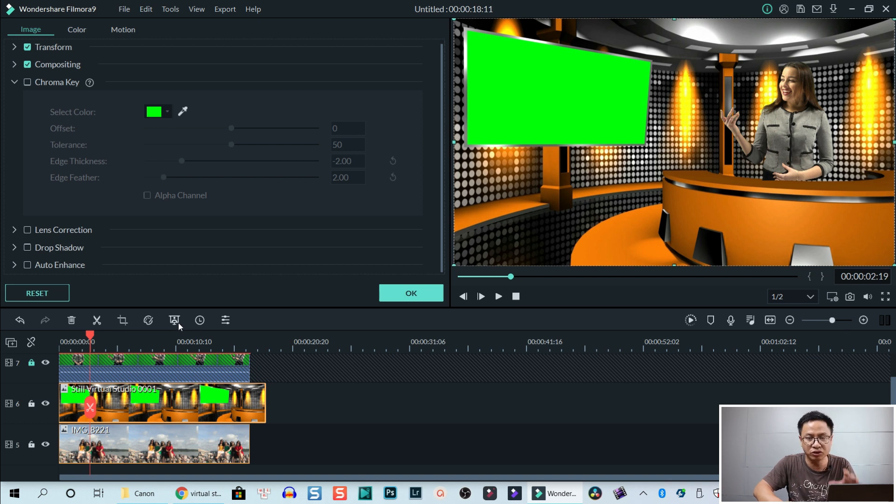
Step: Enable Chroma Key on the studio backdrop so IMG_8221 fills the monitor, then play the scene
click(27, 83)
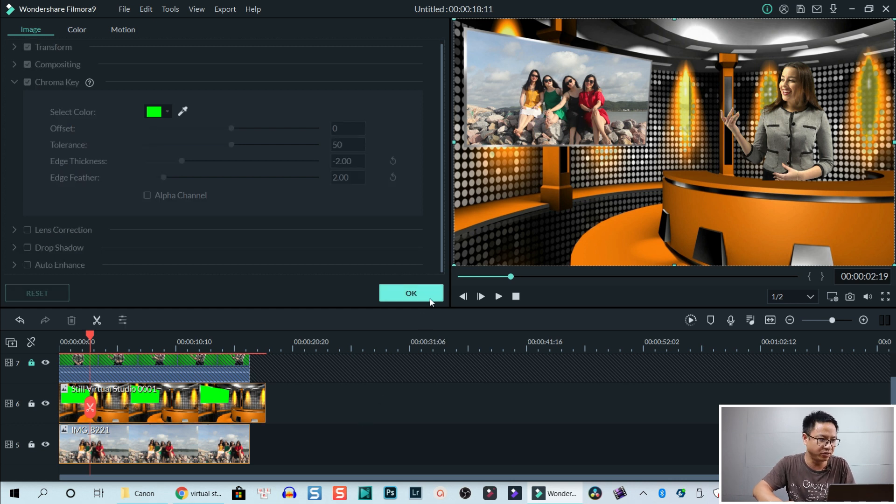
click(411, 292)
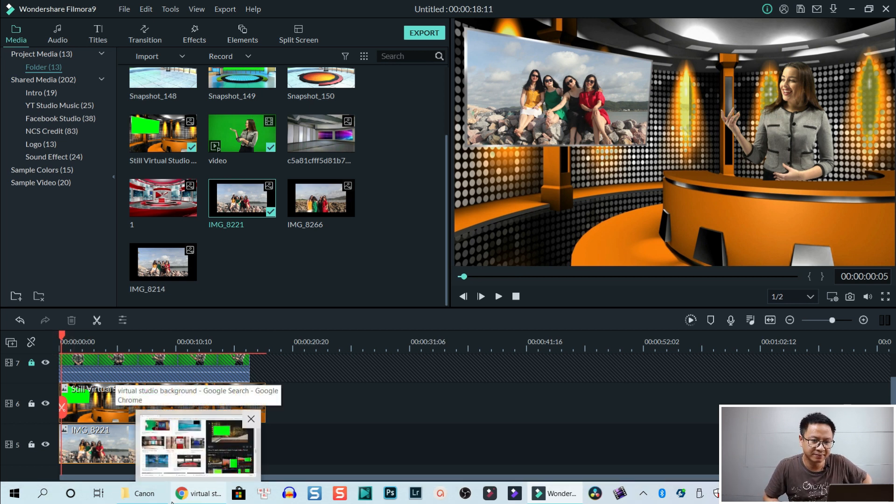
click(479, 295)
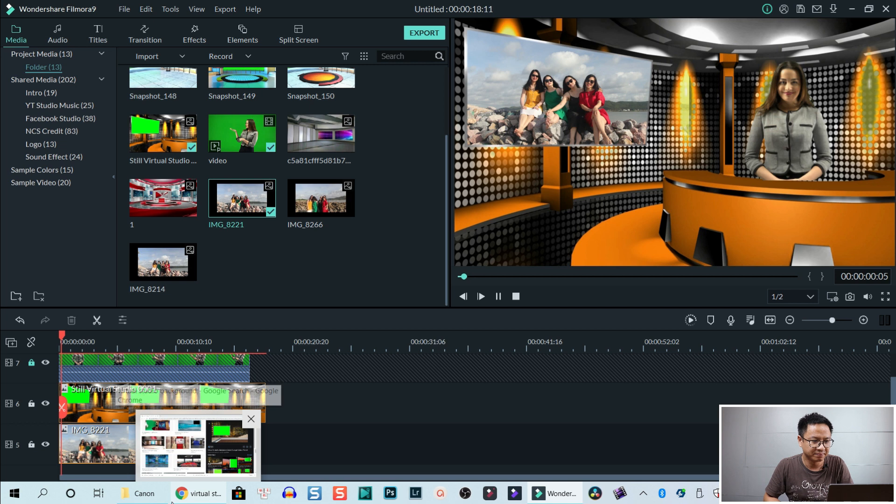